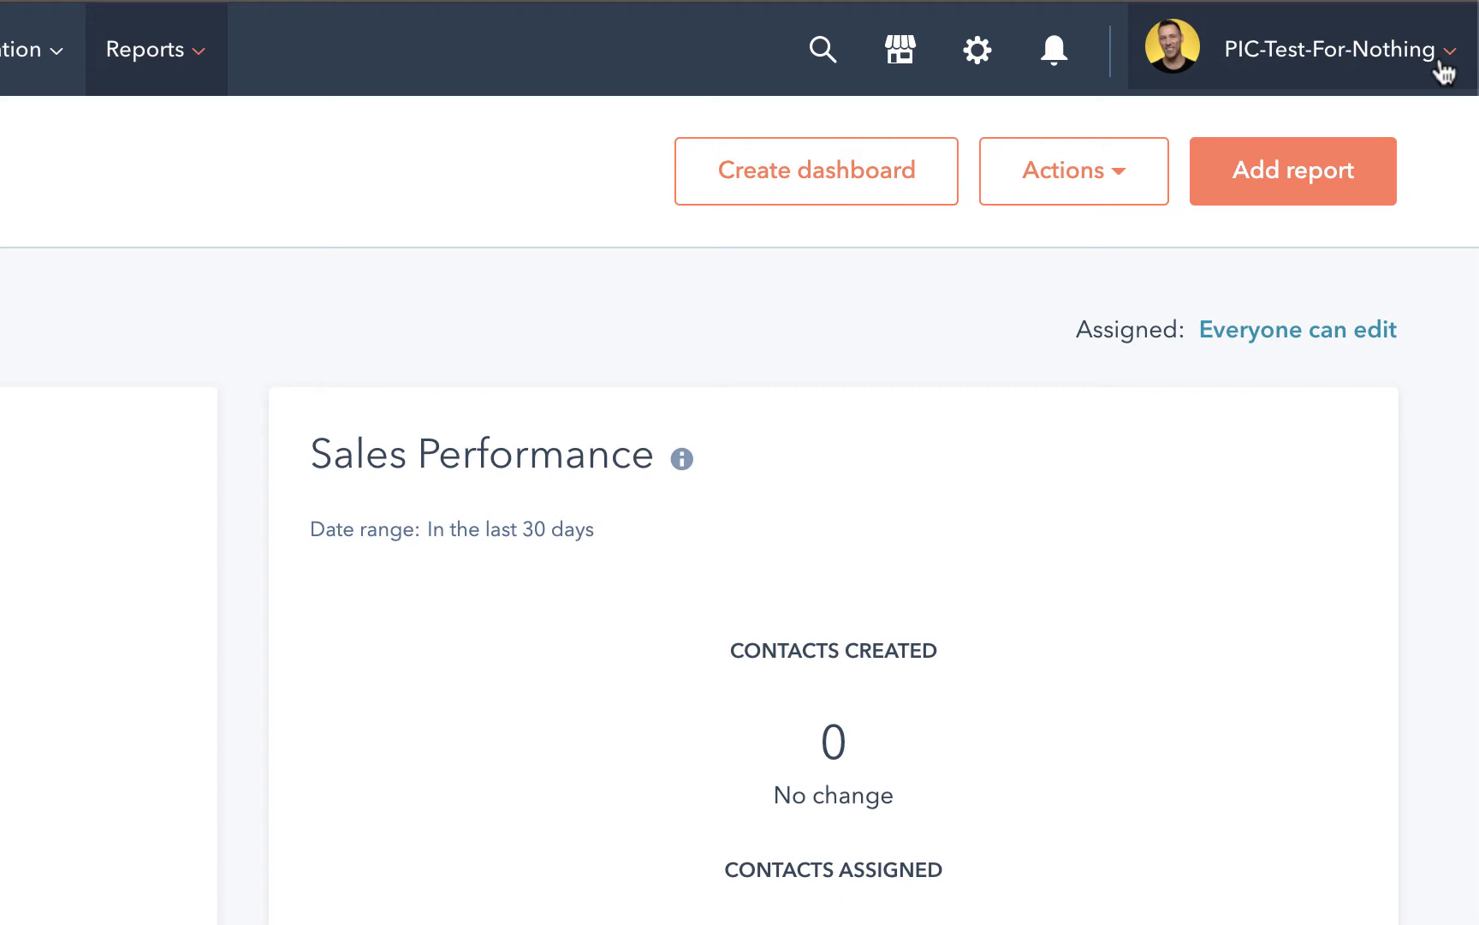
# Go to Profile & Preferences from the account menu in the top navigation
pyautogui.click(1319, 49)
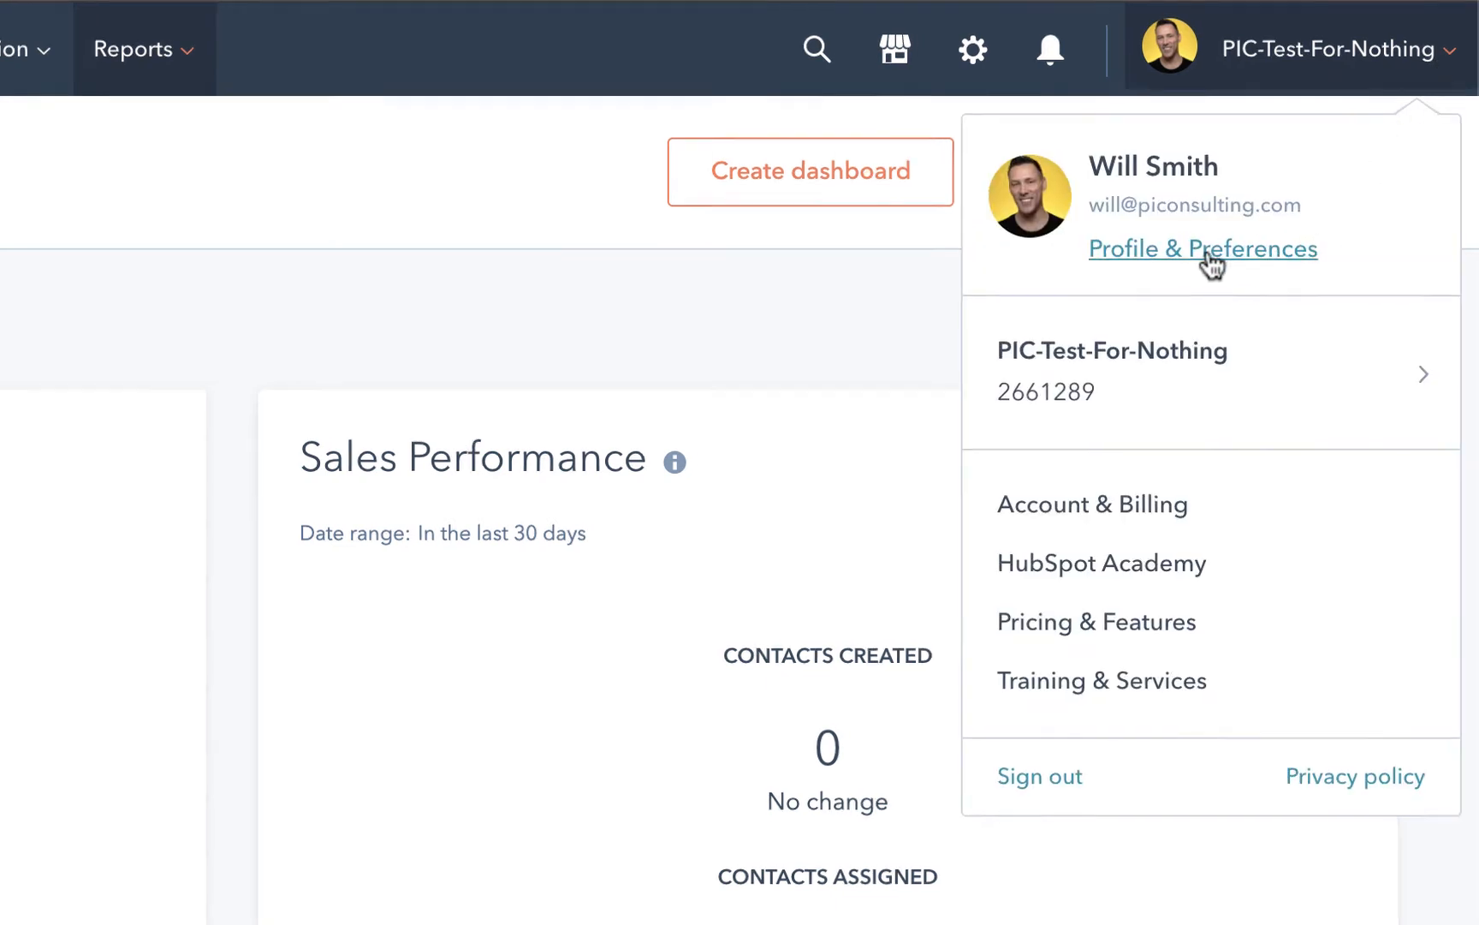
pyautogui.click(1203, 248)
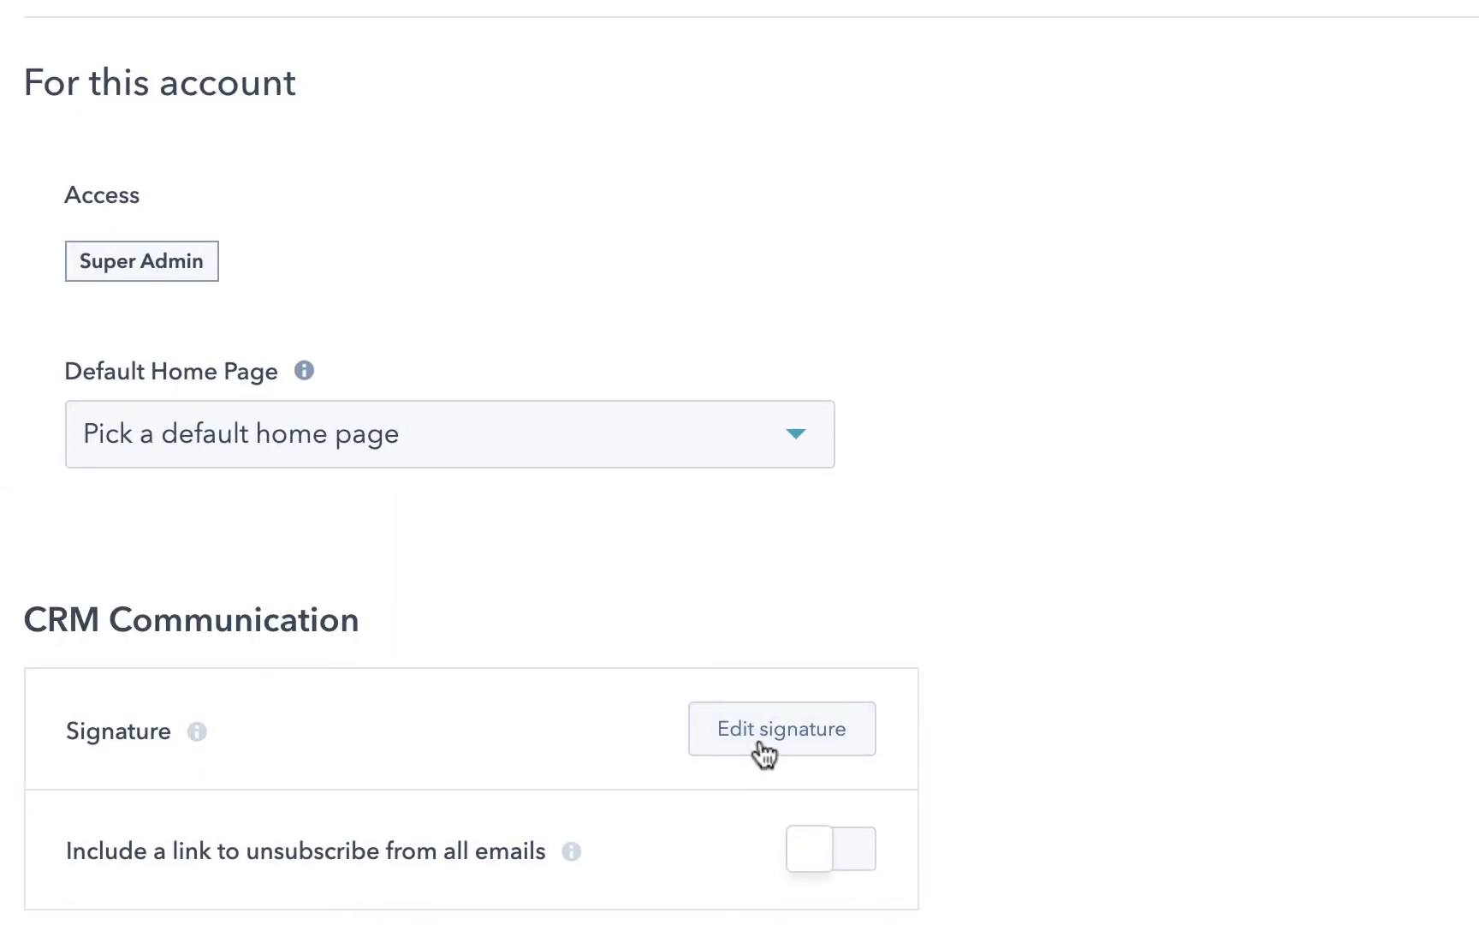
# Start editing the CRM Communication email signature, launching the Email Signature Generator
pyautogui.click(780, 728)
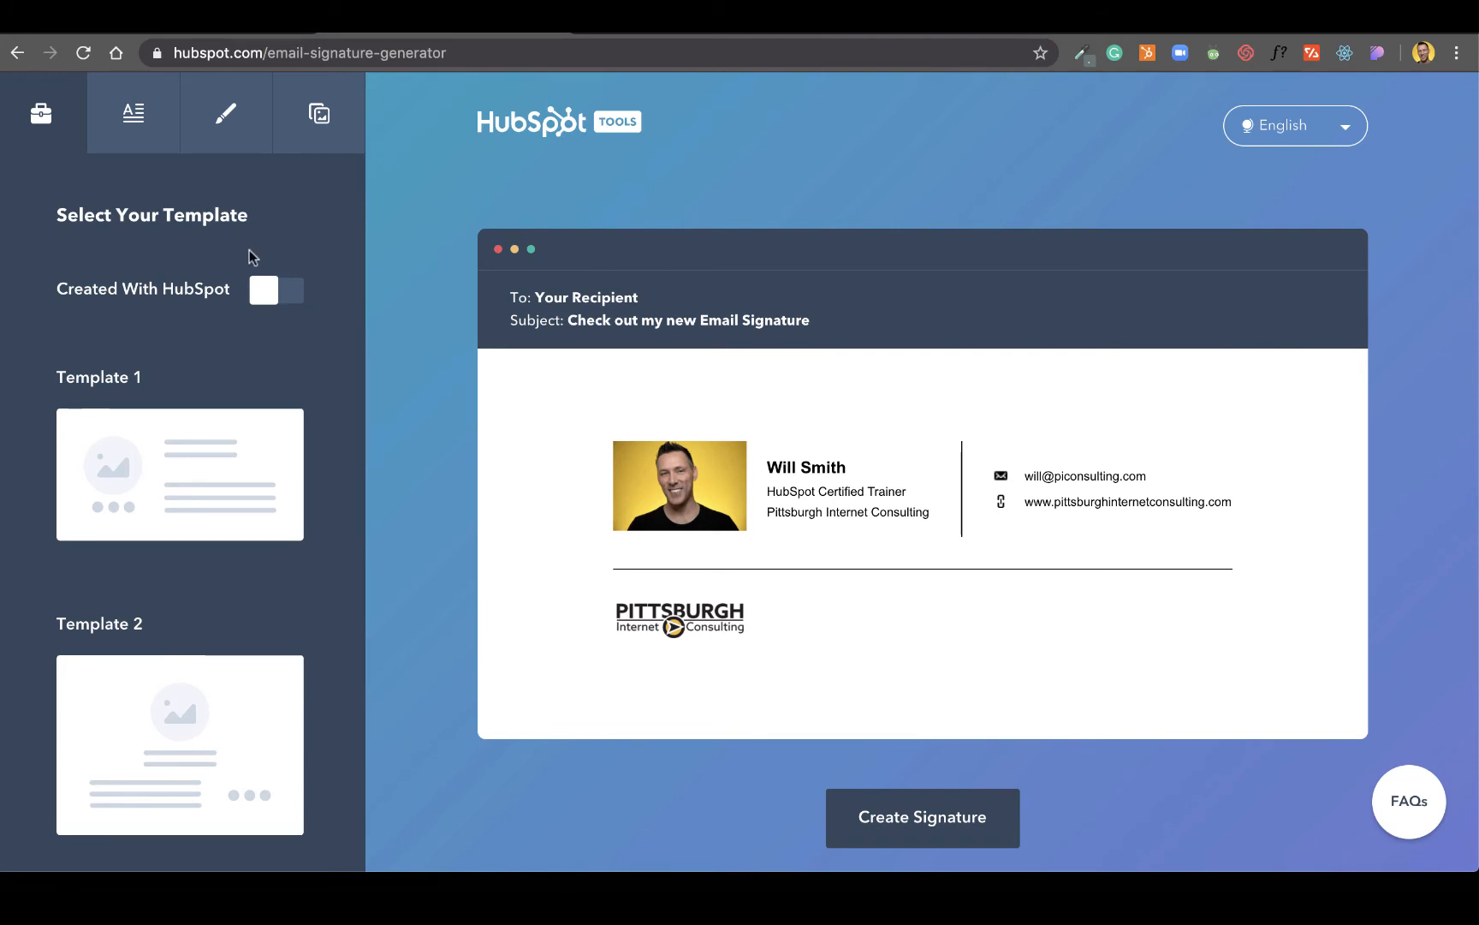
pyautogui.moveTo(250, 265)
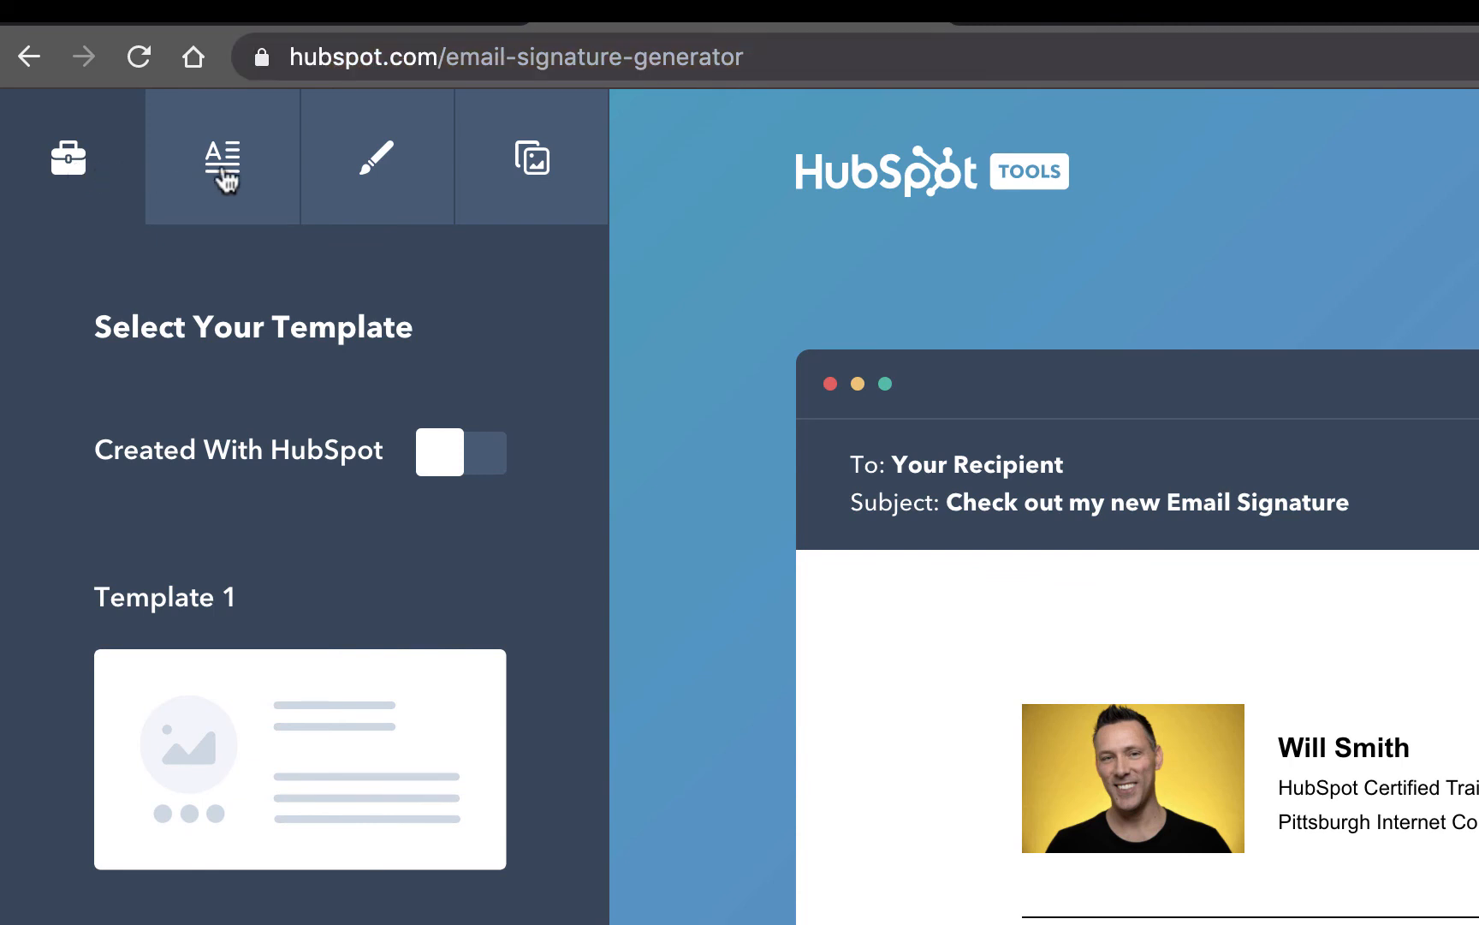
# Switch through the details and styling sections to the custom signature images settings
pyautogui.click(377, 157)
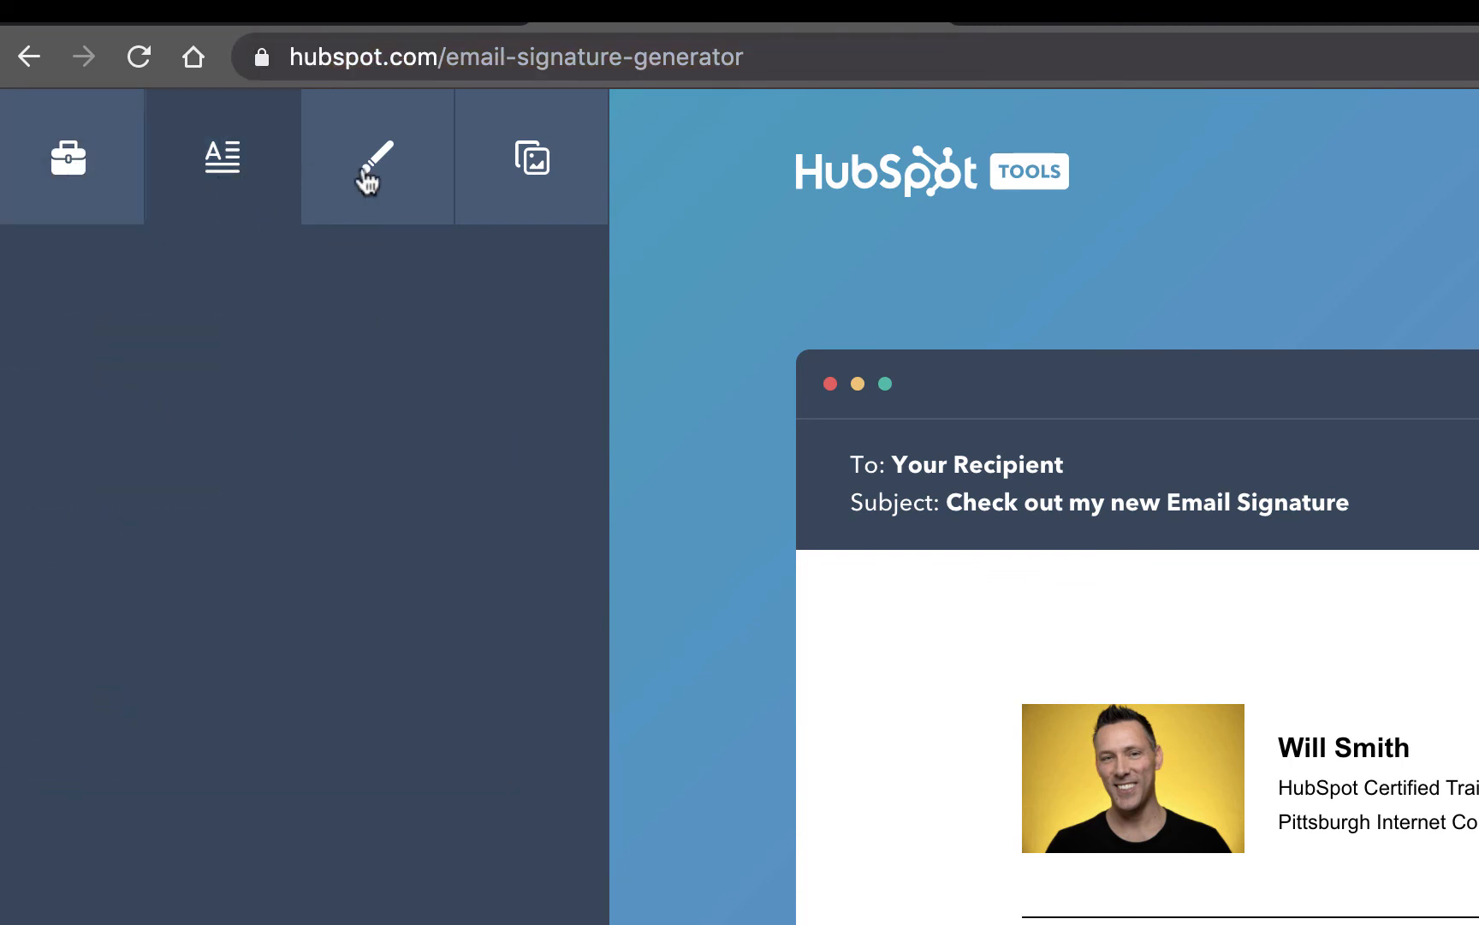
pyautogui.click(533, 156)
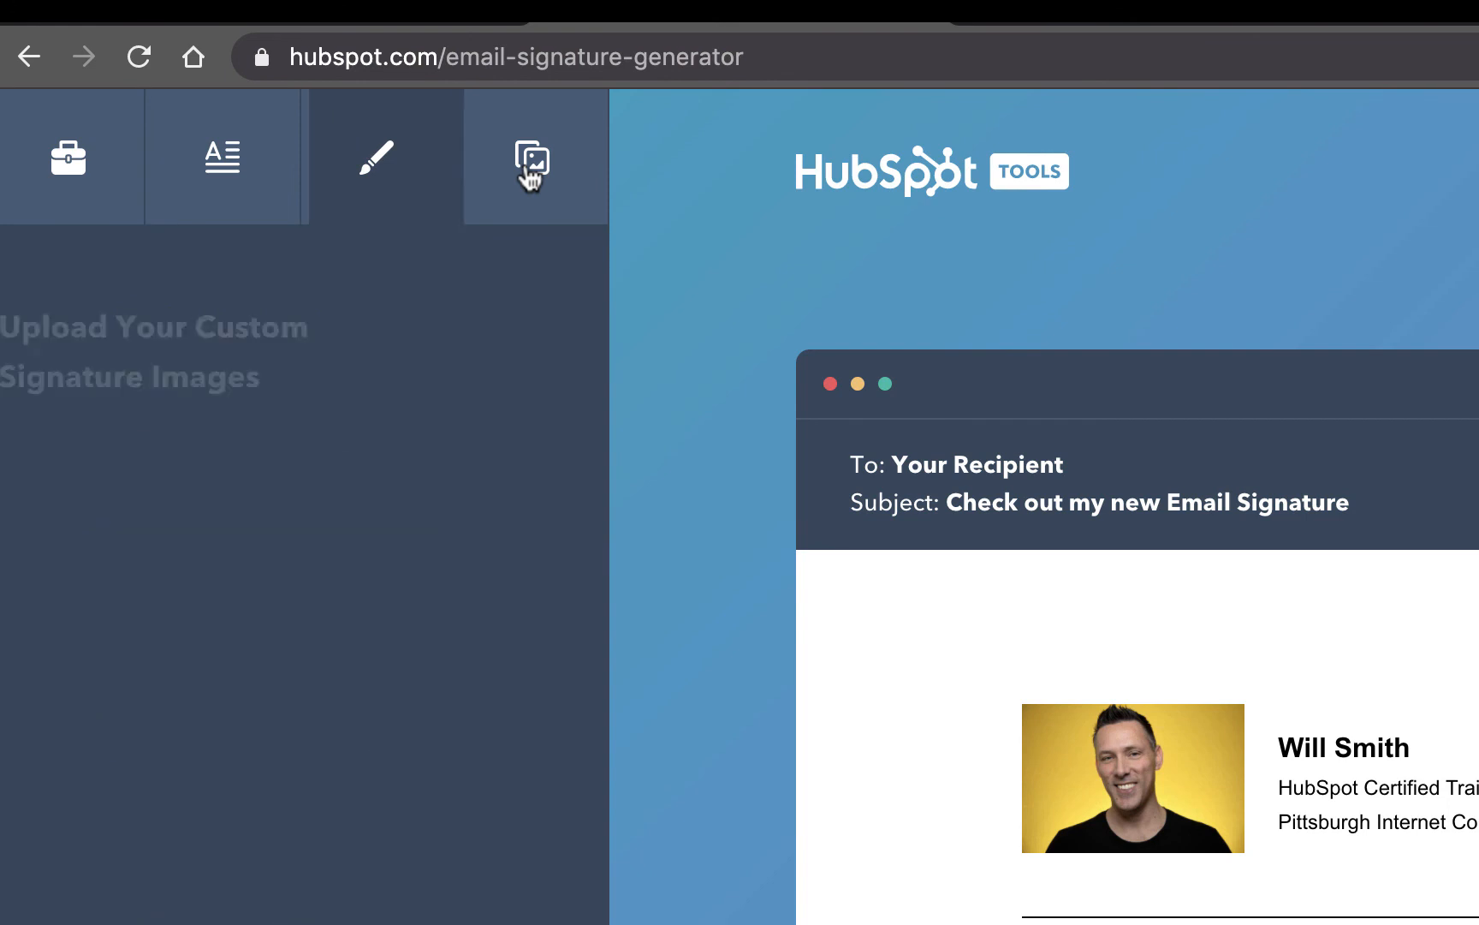
pyautogui.click(533, 156)
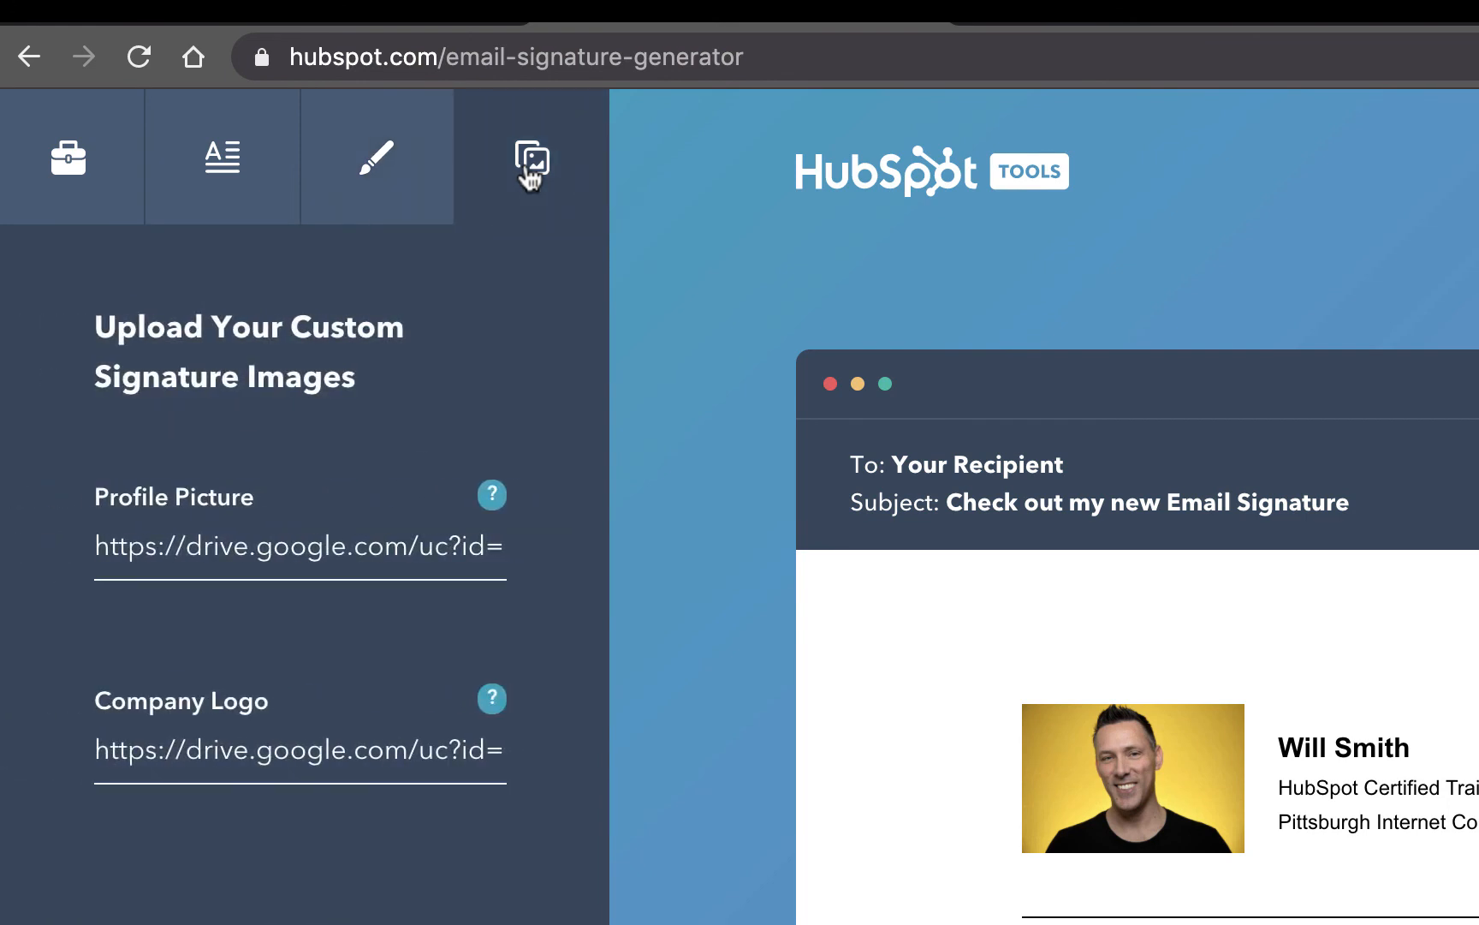